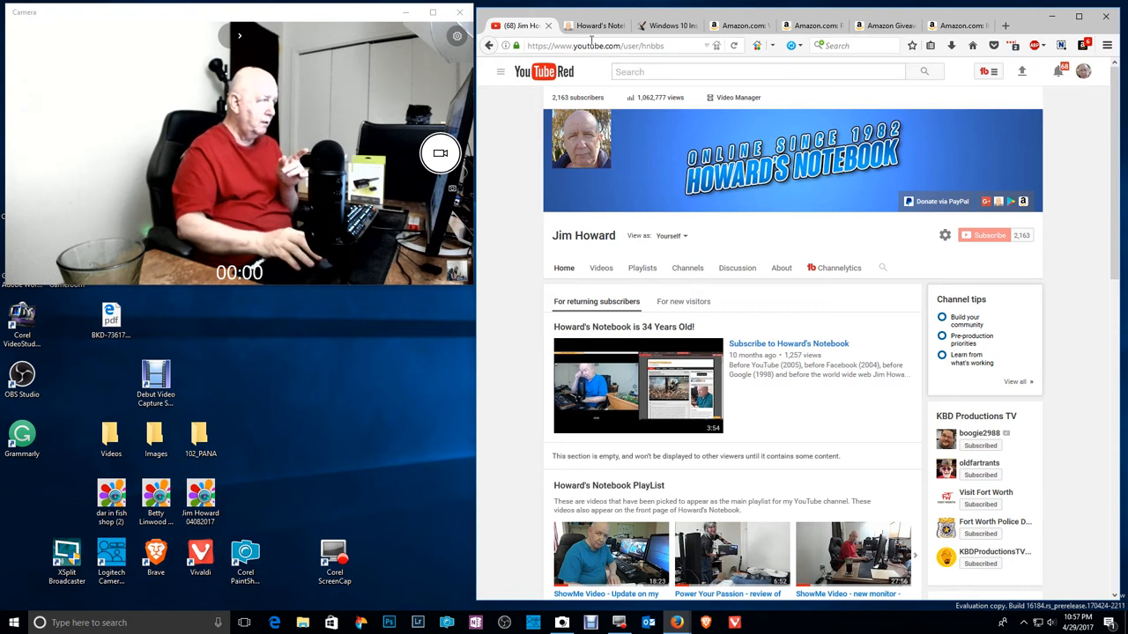
# Switch from the YouTube channel tab to the Howard's Notebook blog showing the Standby Power post
pyautogui.click(592, 26)
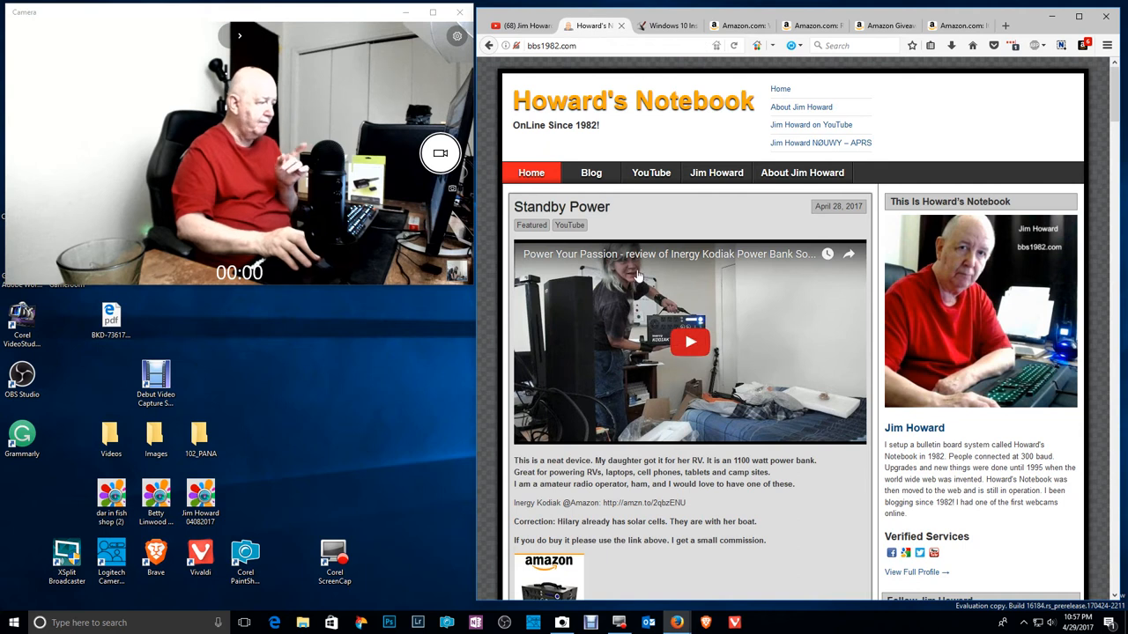
# Read down the AskVG Windows 10 Insider Build 16184 article to its new features and install steps
pyautogui.click(666, 25)
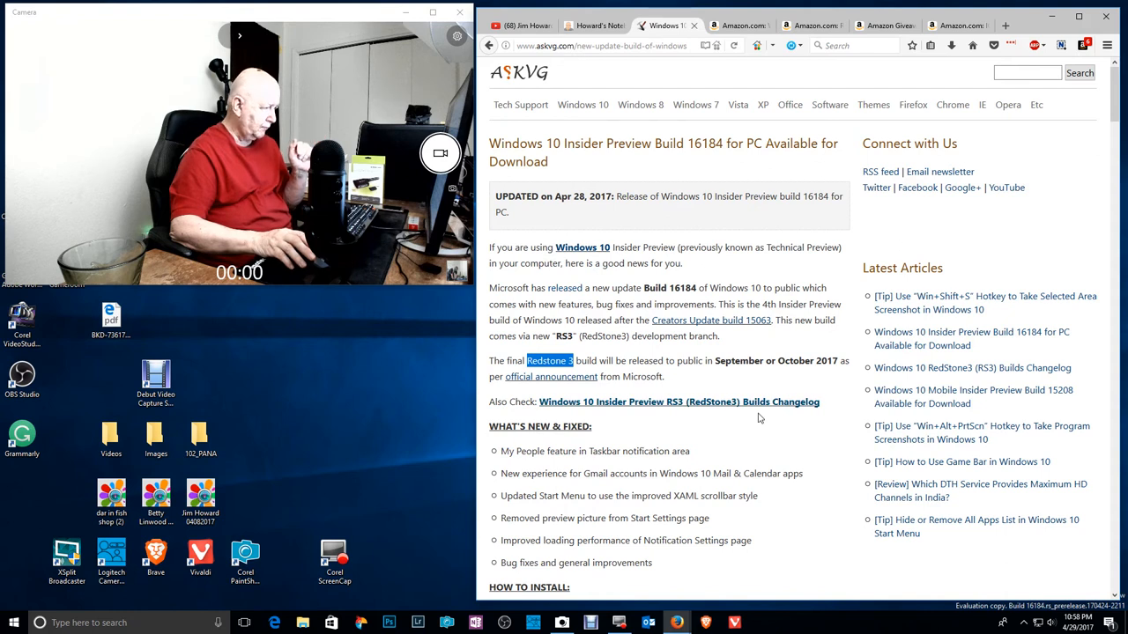
pyautogui.scroll(-3)
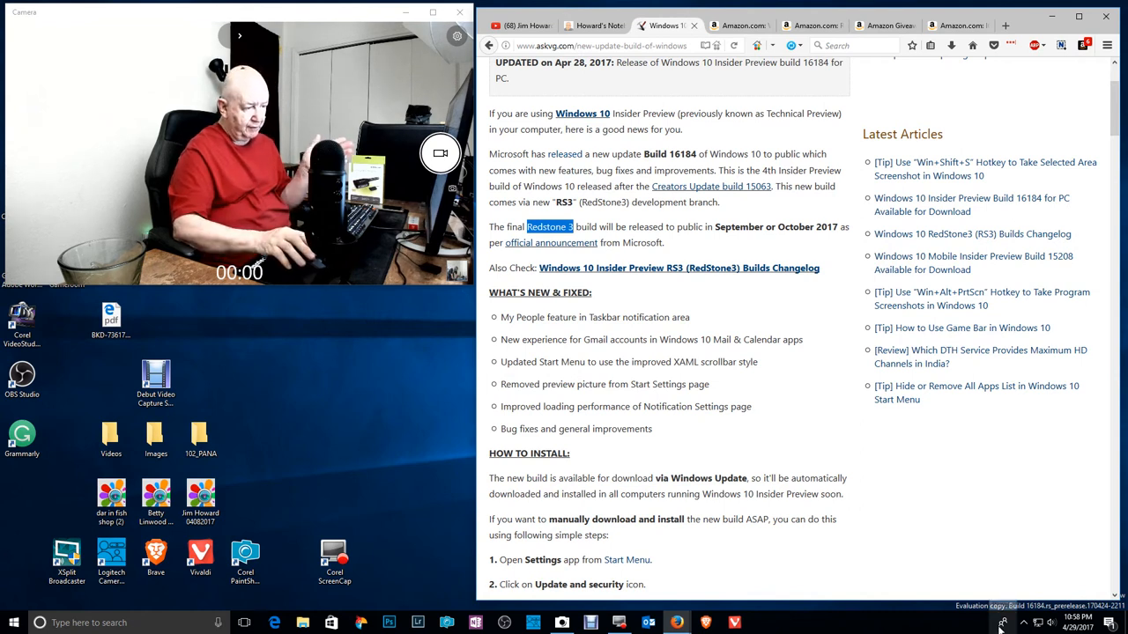
# Bring up the Amazon page for the already-purchased VicTsing HDMI to VGA adapter
pyautogui.click(1001, 624)
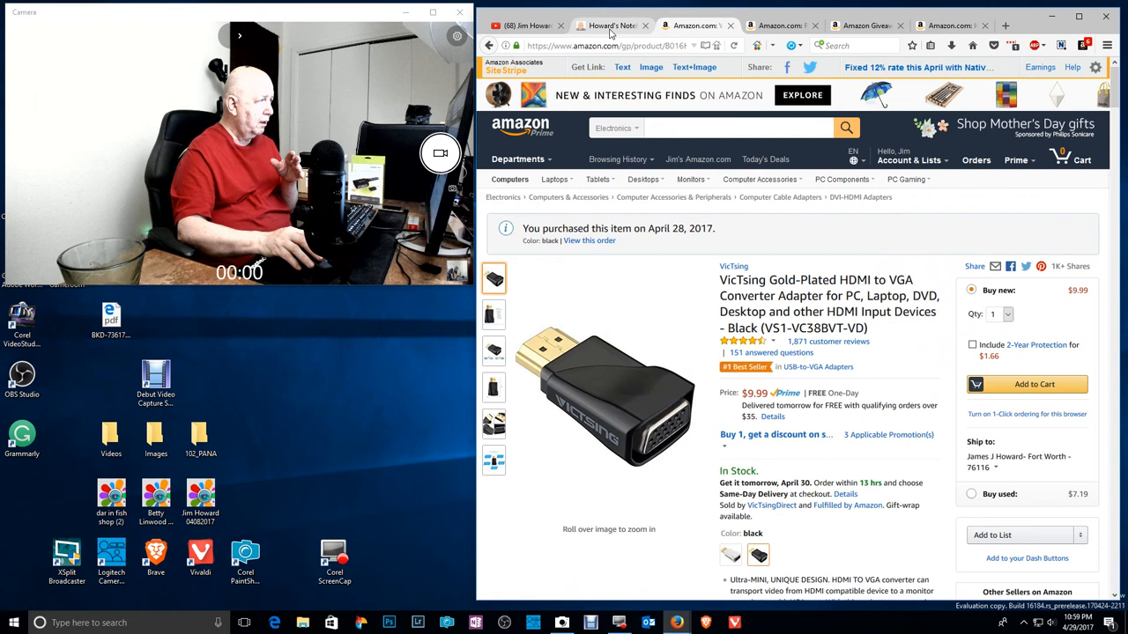
# Glance at the flashlight giveaway tab, then view the IOGEAR 2-Port USB KVM Switch product page
pyautogui.click(608, 25)
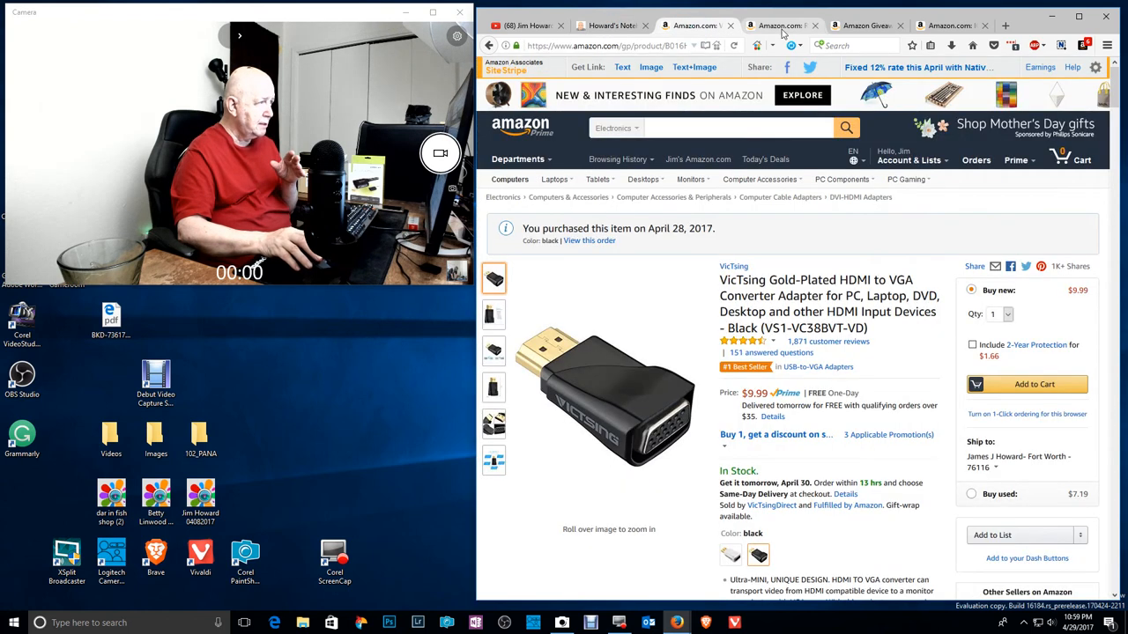
pyautogui.click(867, 25)
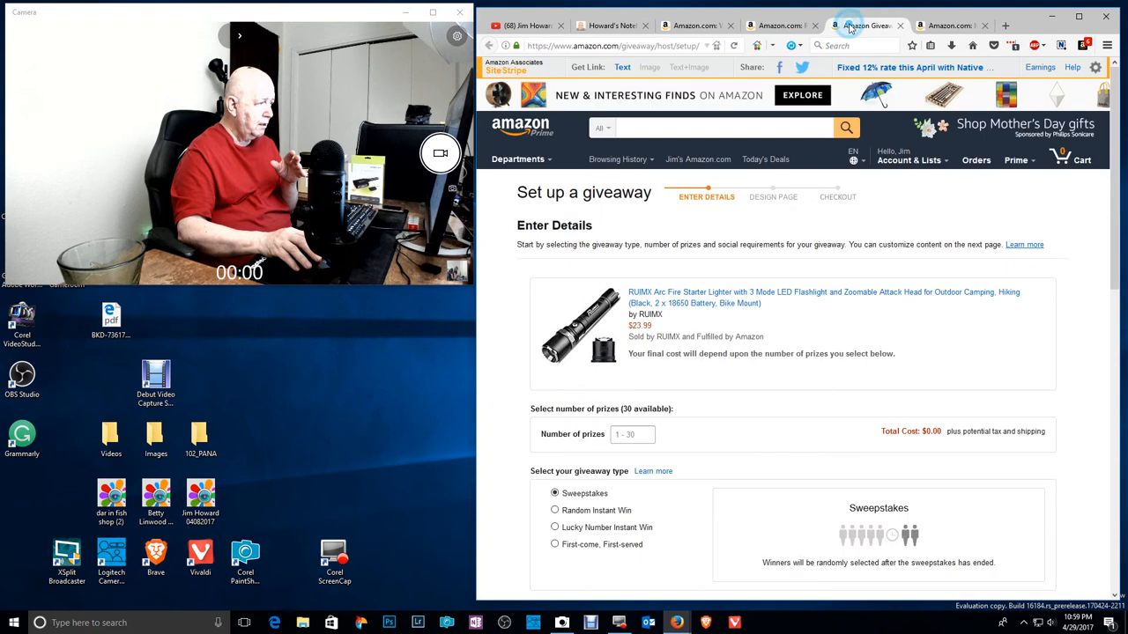
pyautogui.click(952, 27)
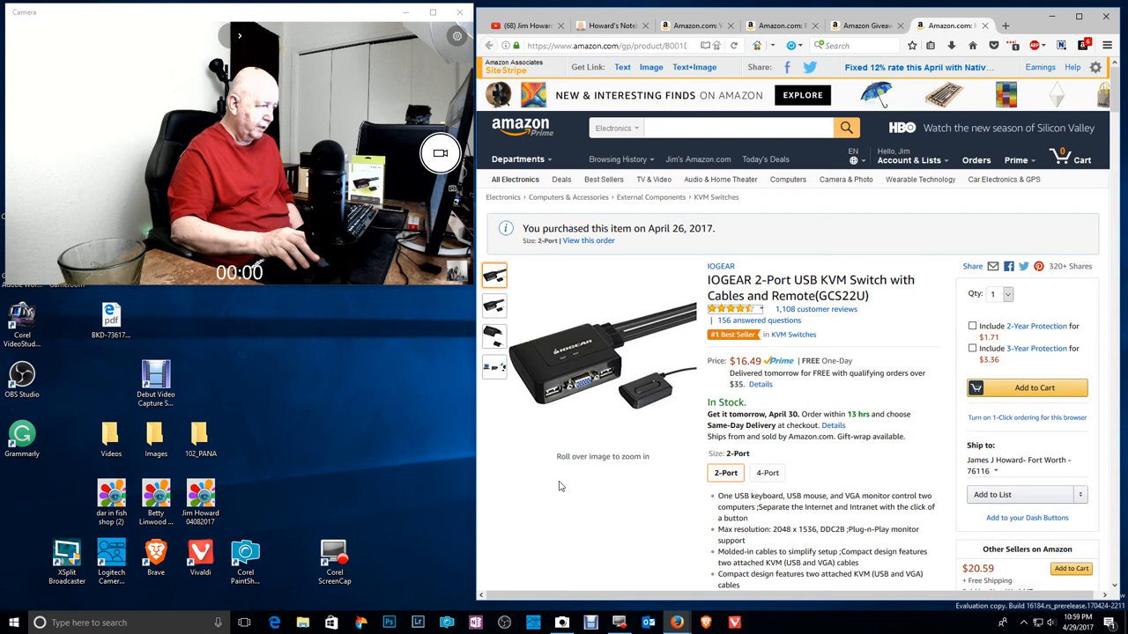
pyautogui.moveTo(589, 356)
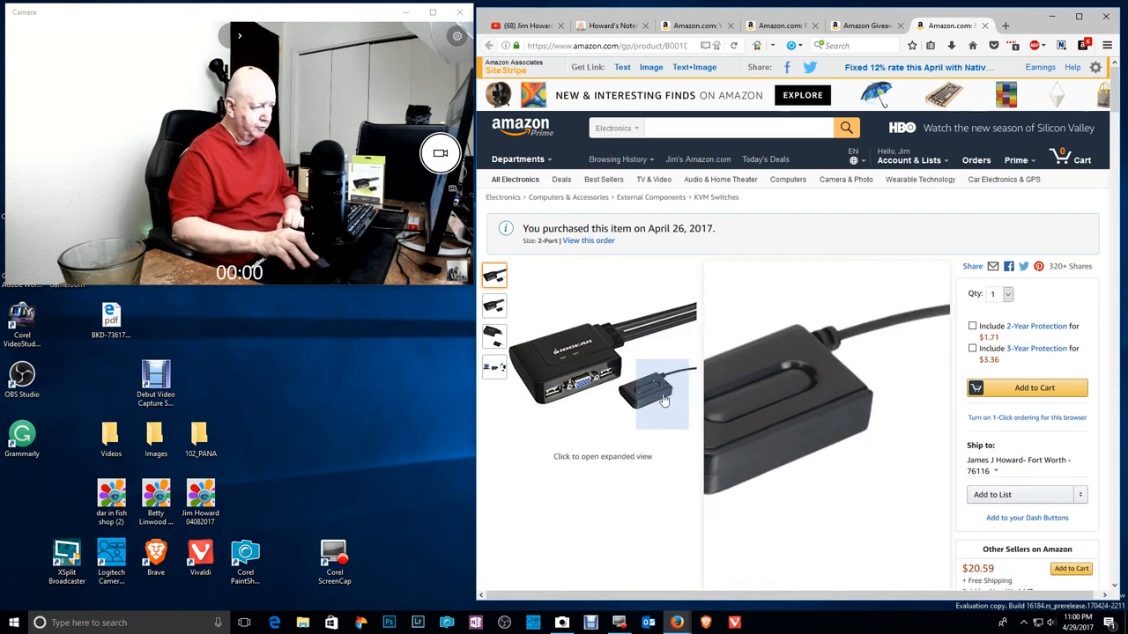
# Browse the KVM switch photos including it connected up, then return to the VicTsing adapter page
pyautogui.click(493, 339)
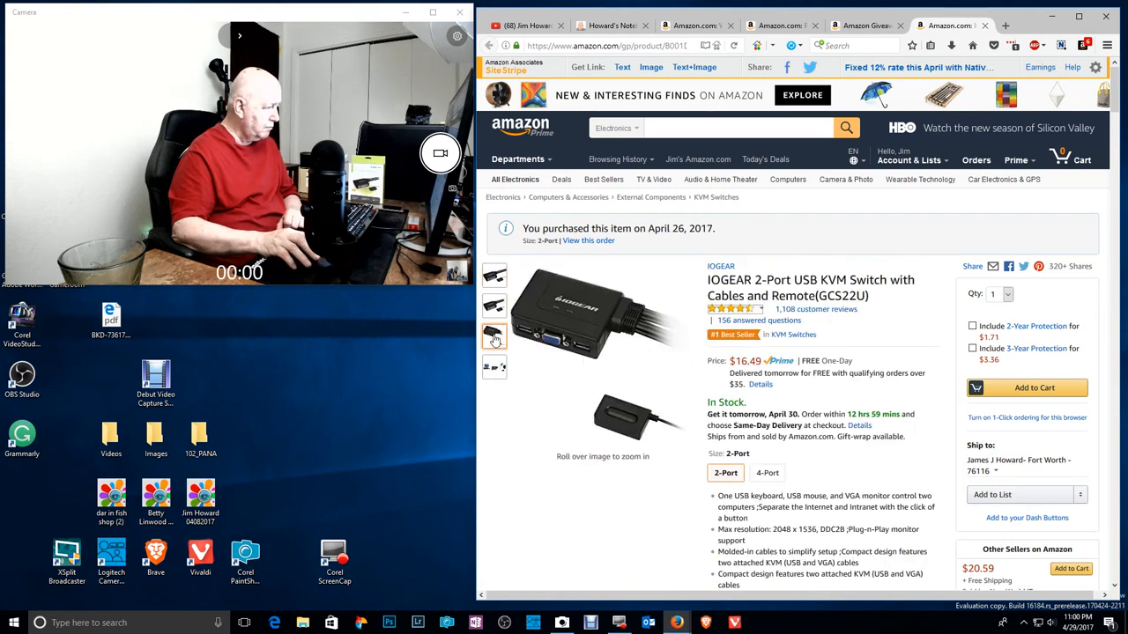
pyautogui.click(494, 368)
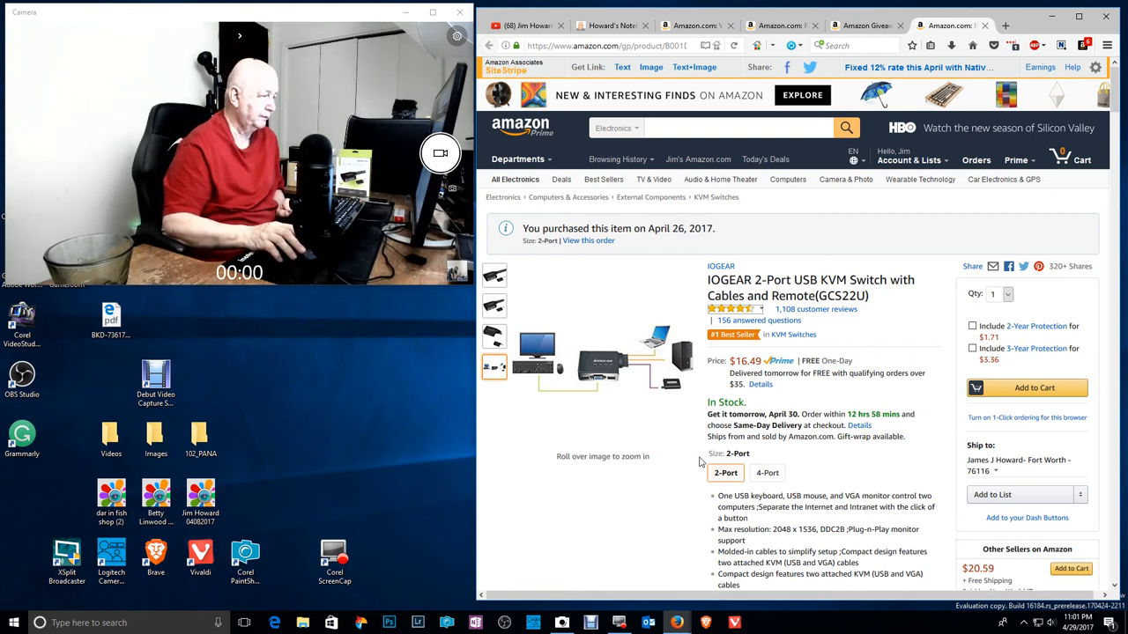
pyautogui.click(690, 25)
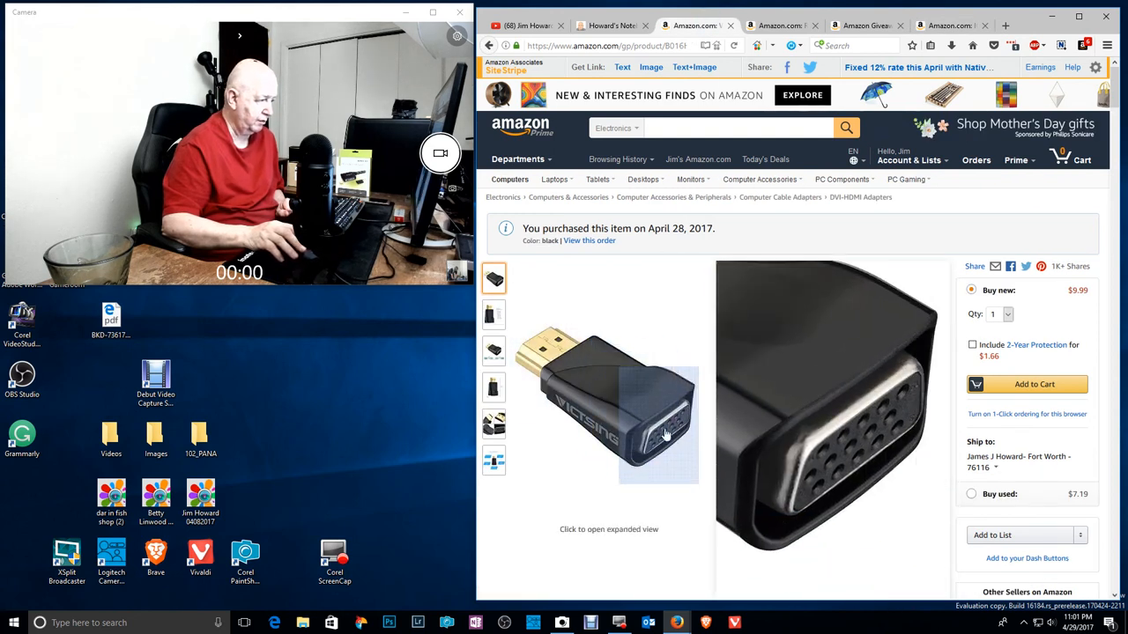
# Flip through the blog, flashlight review and KVM switch tabs, ending on the flashlight giveaway Enter Details page
pyautogui.click(493, 351)
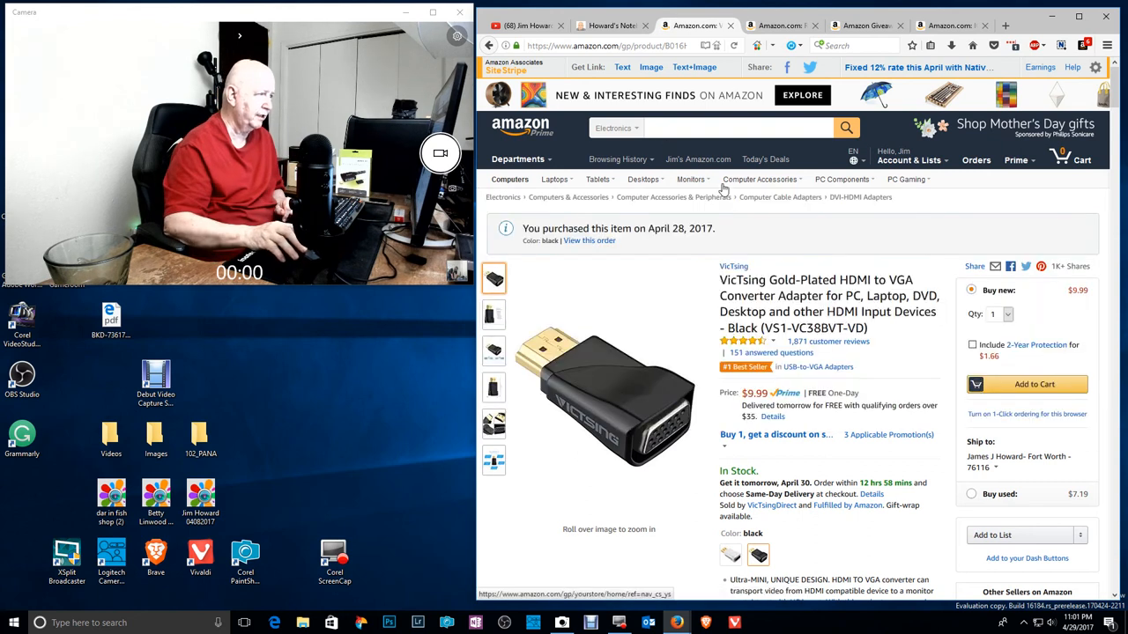
pyautogui.click(608, 26)
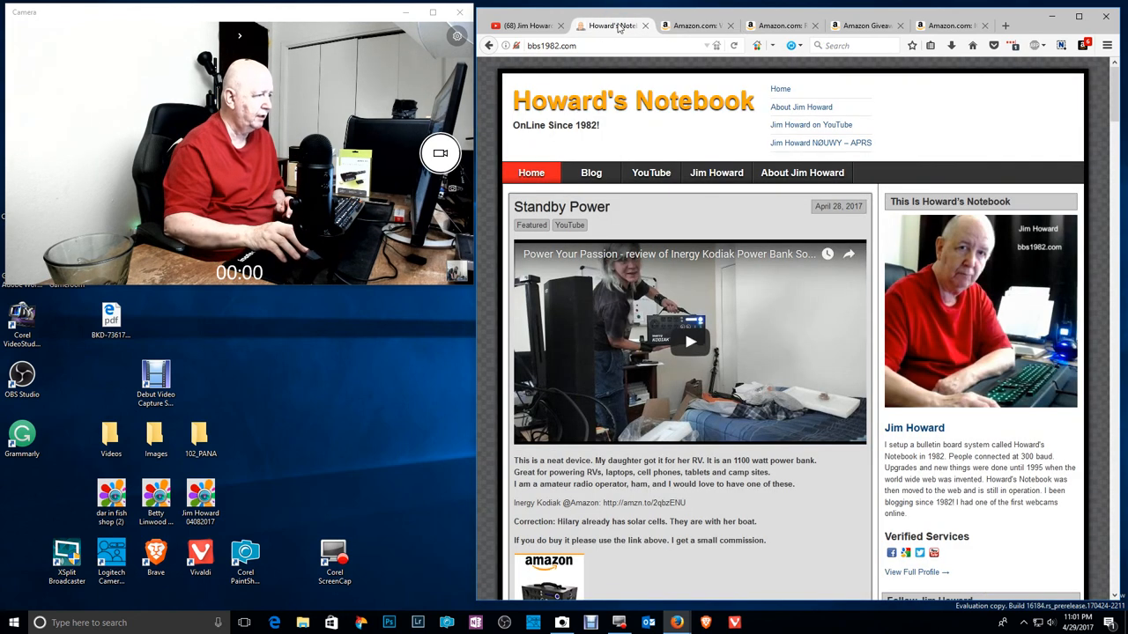
pyautogui.click(779, 25)
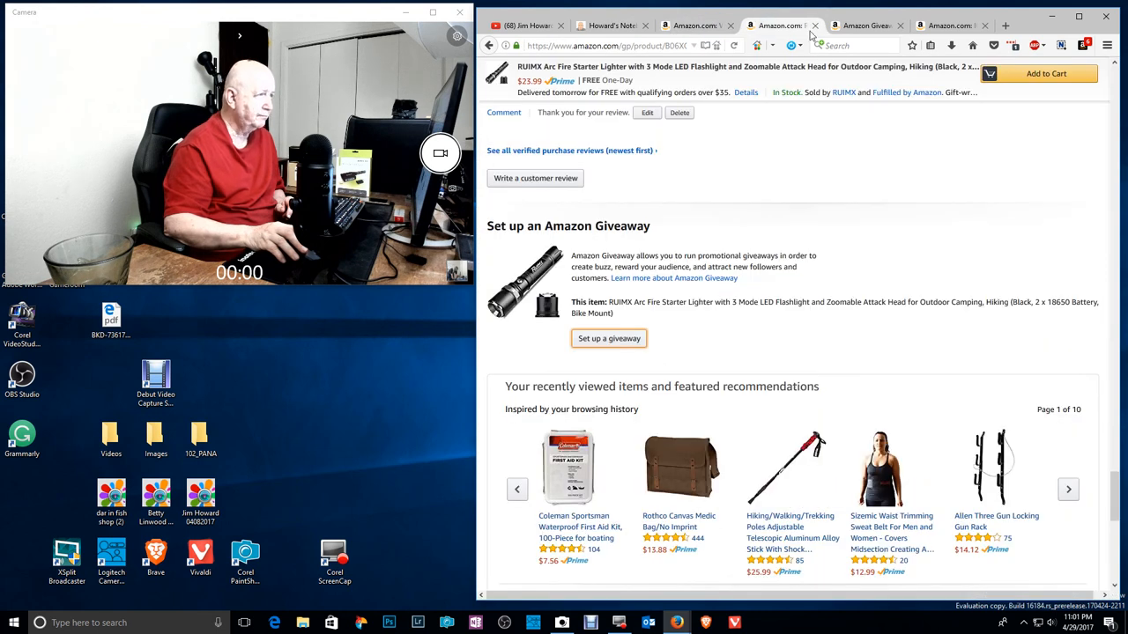
pyautogui.click(610, 339)
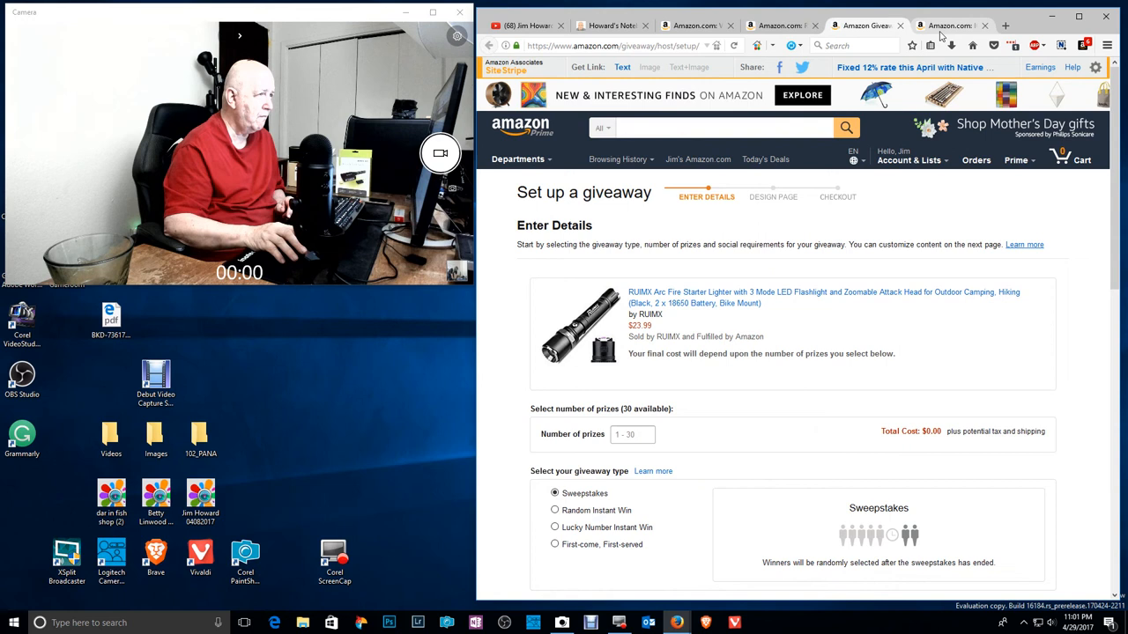
pyautogui.click(952, 25)
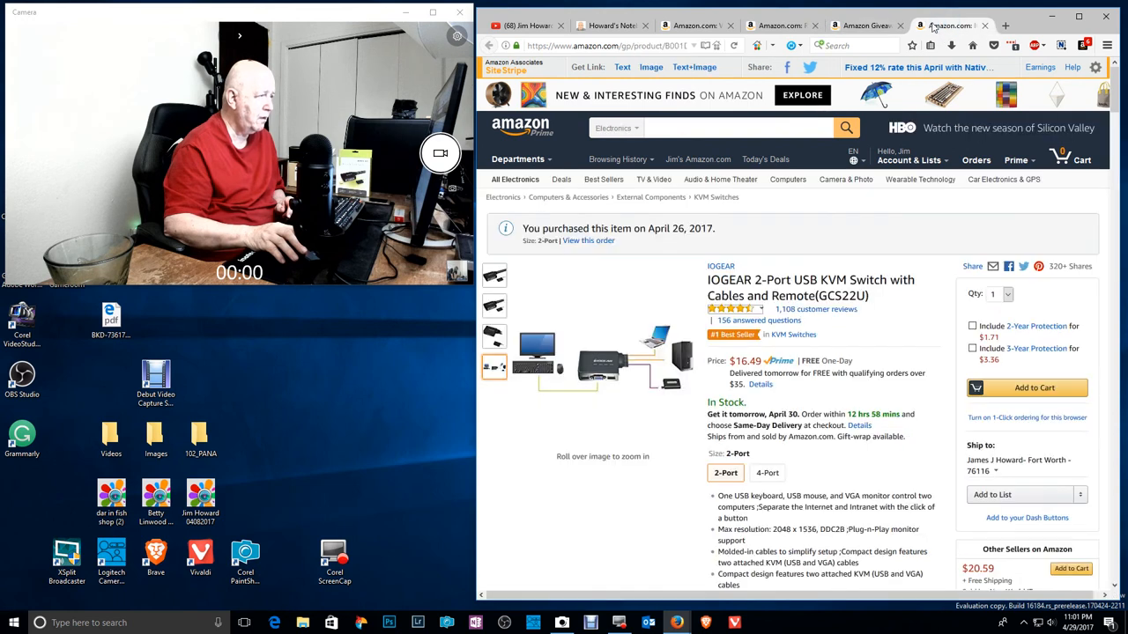
pyautogui.moveTo(952, 27)
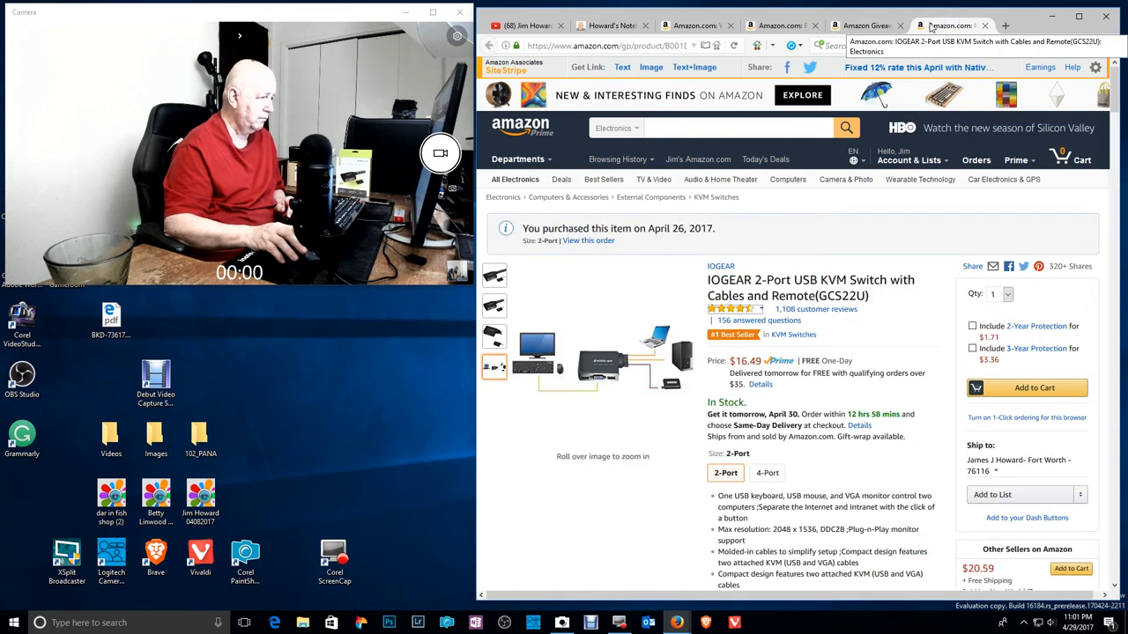
pyautogui.click(863, 24)
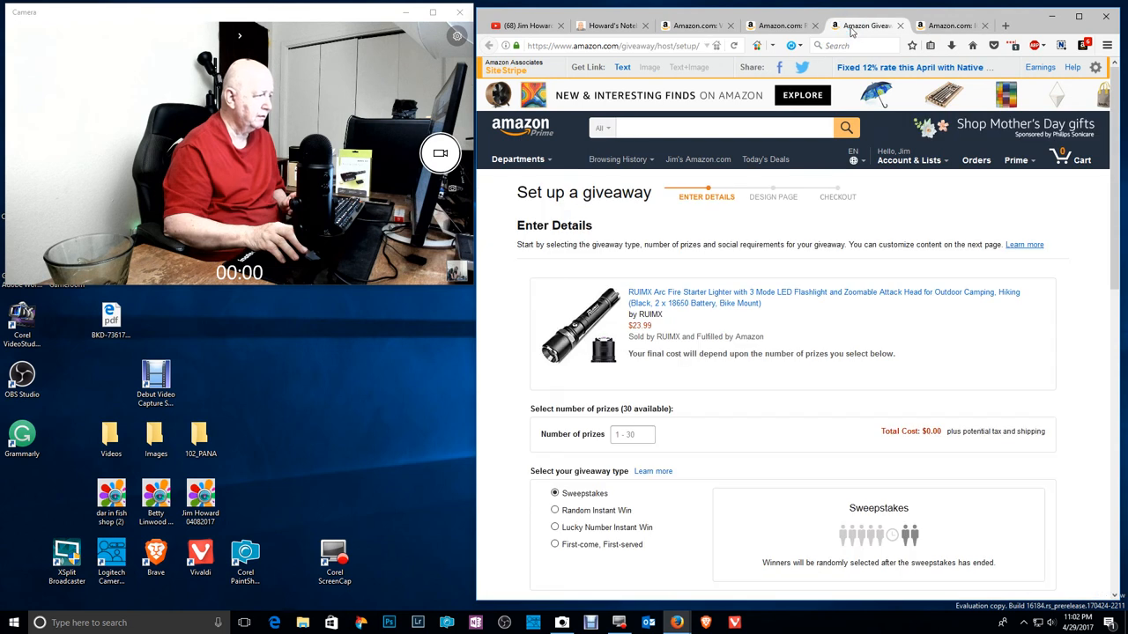
pyautogui.moveTo(792, 291)
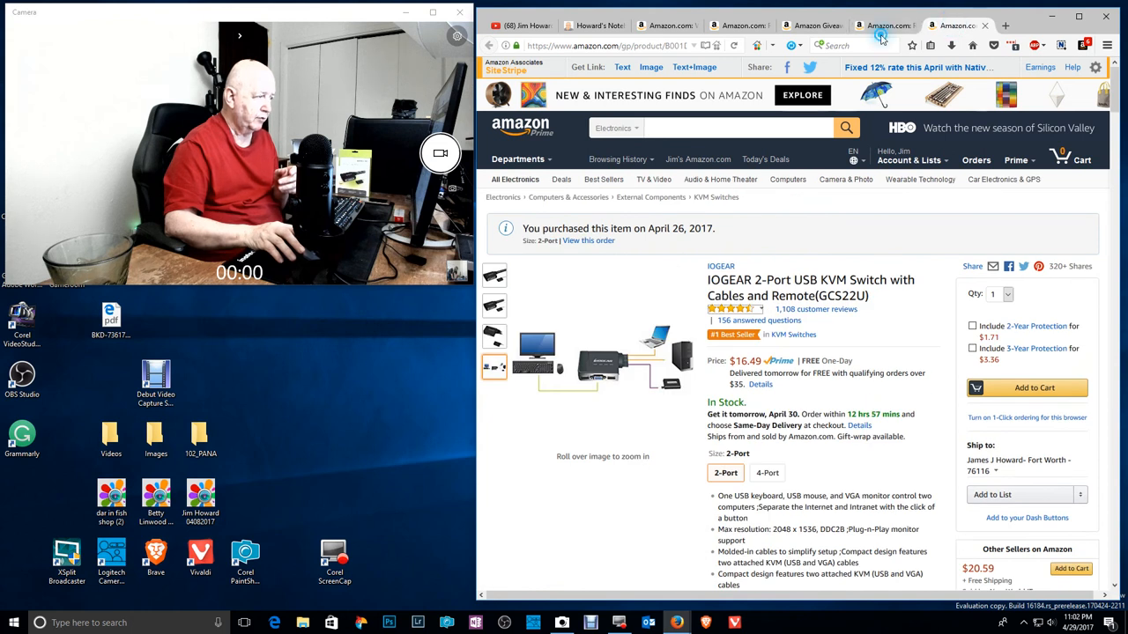
pyautogui.click(881, 24)
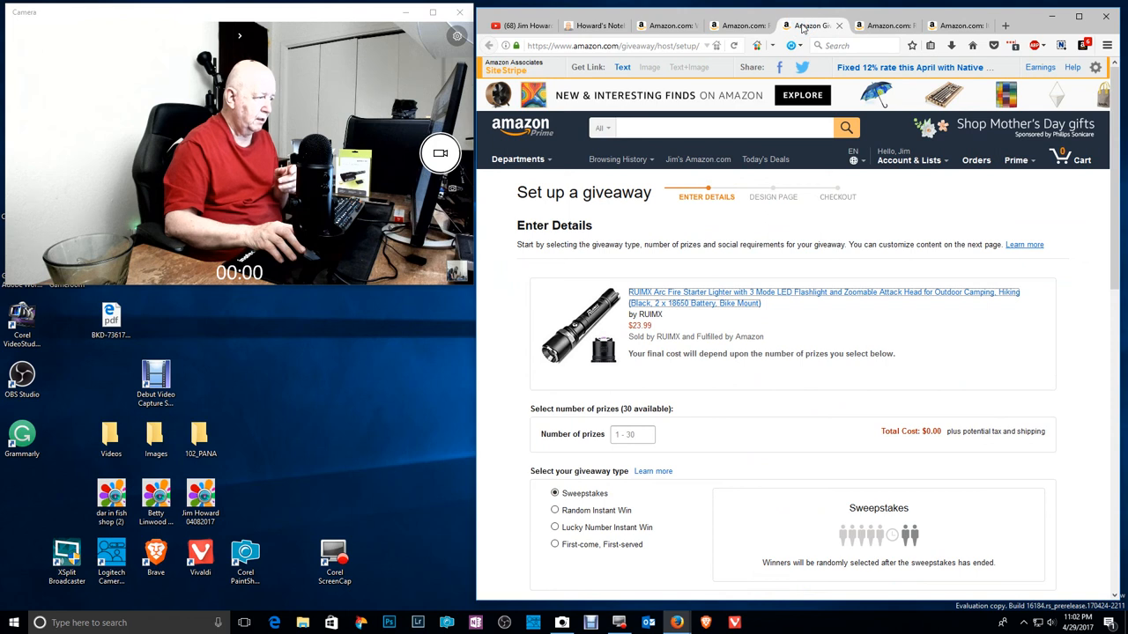
pyautogui.moveTo(1054, 352)
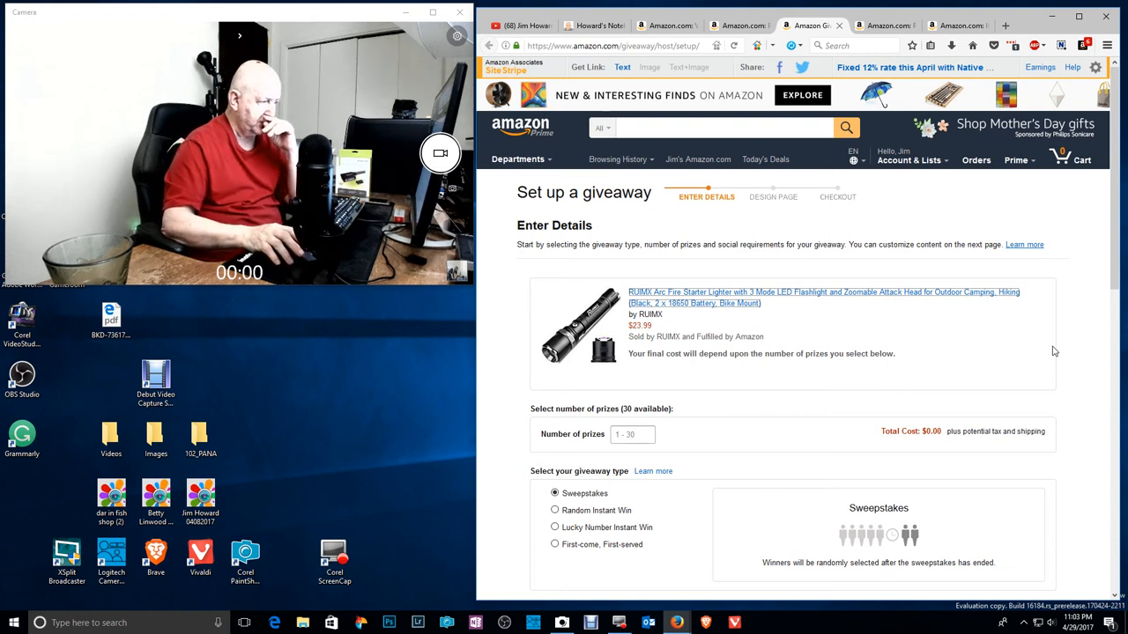
pyautogui.scroll(-3)
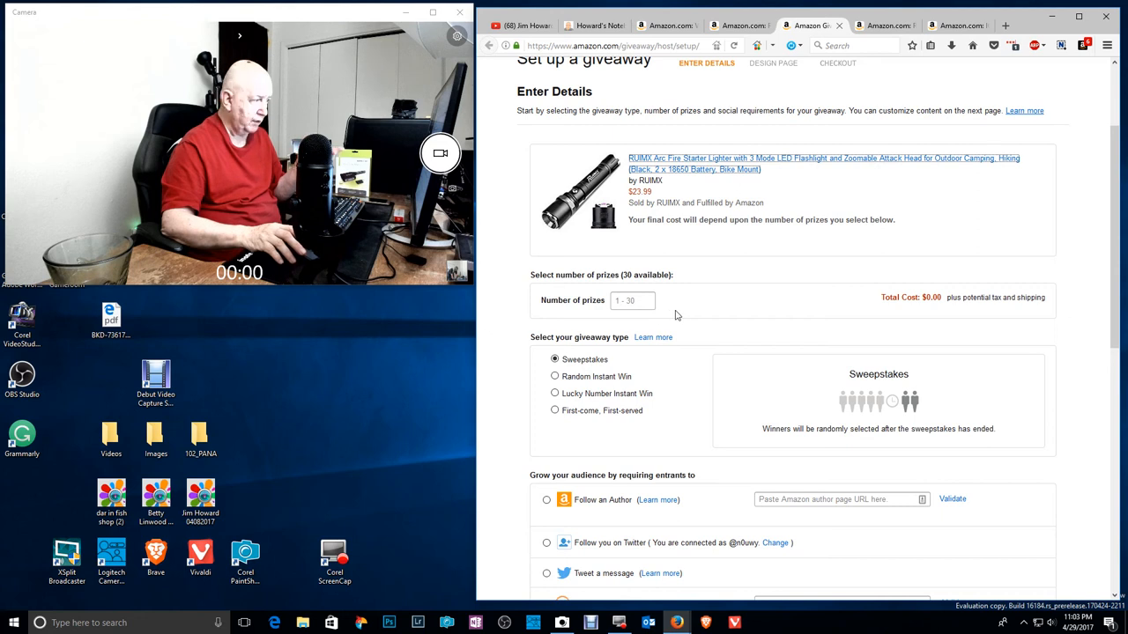
# Scroll the giveaway page down to the entry requirements and 7-day duration settings
pyautogui.scroll(-3)
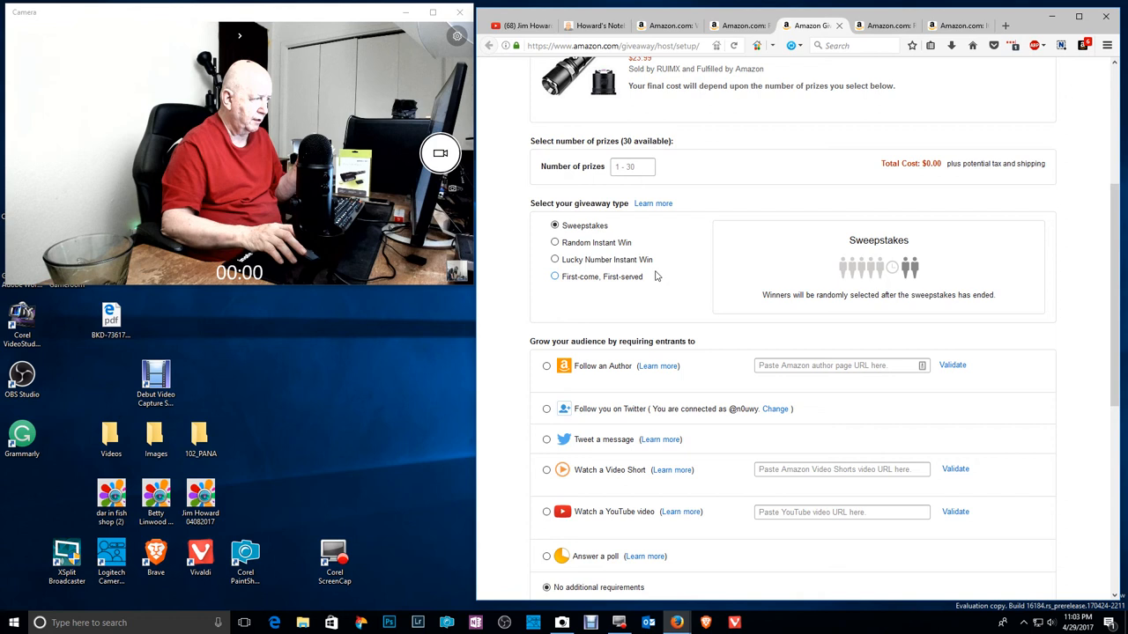
pyautogui.moveTo(678, 257)
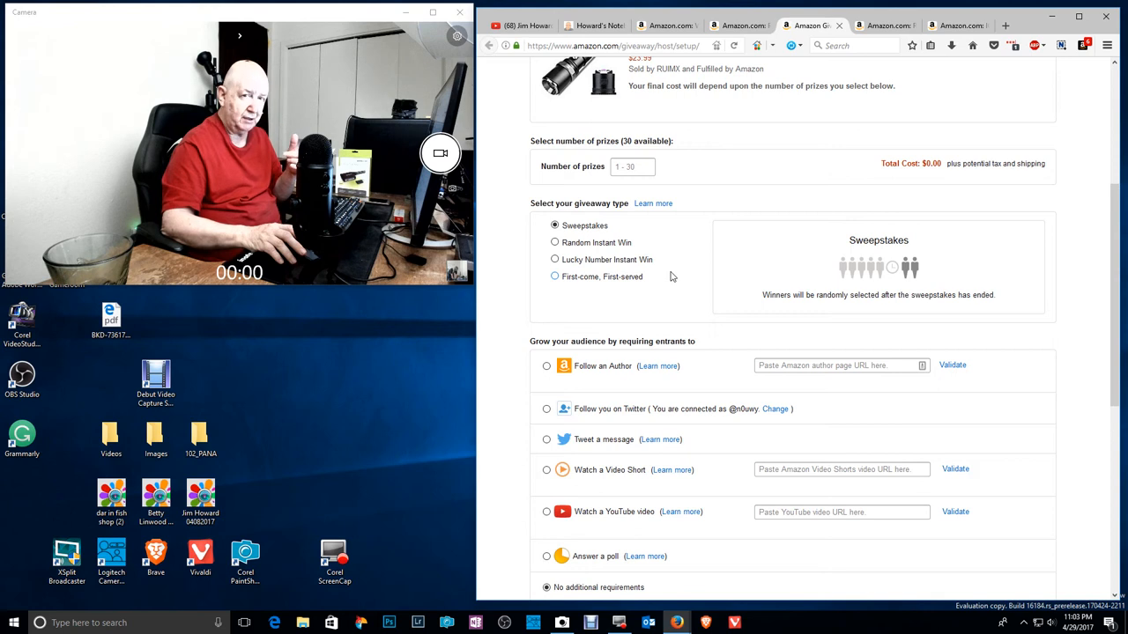
pyautogui.moveTo(635, 290)
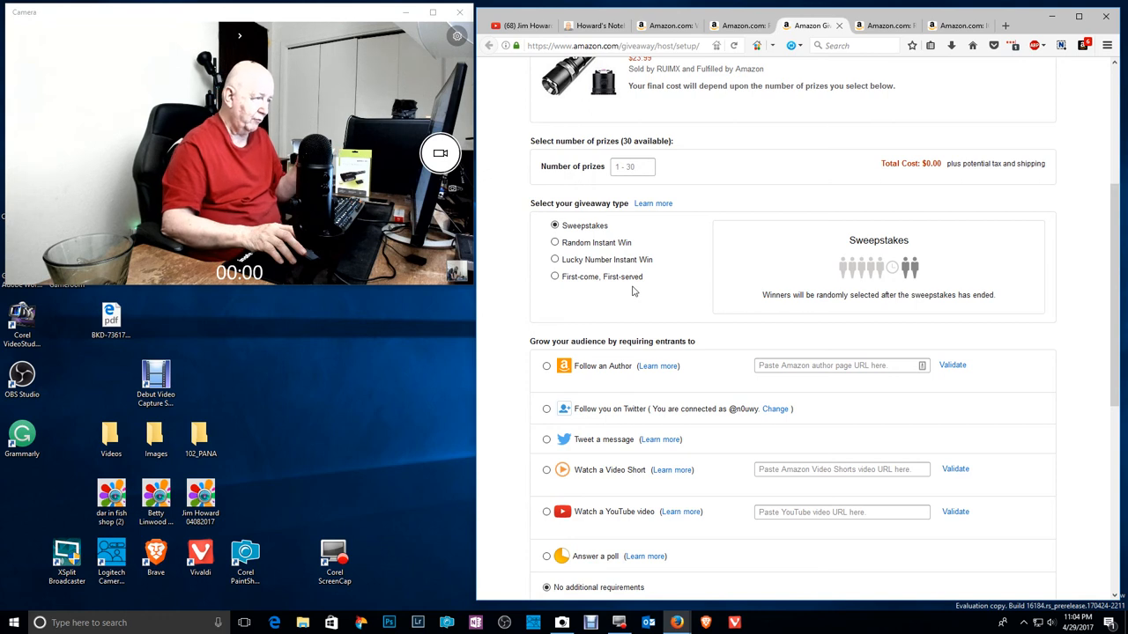
pyautogui.moveTo(666, 293)
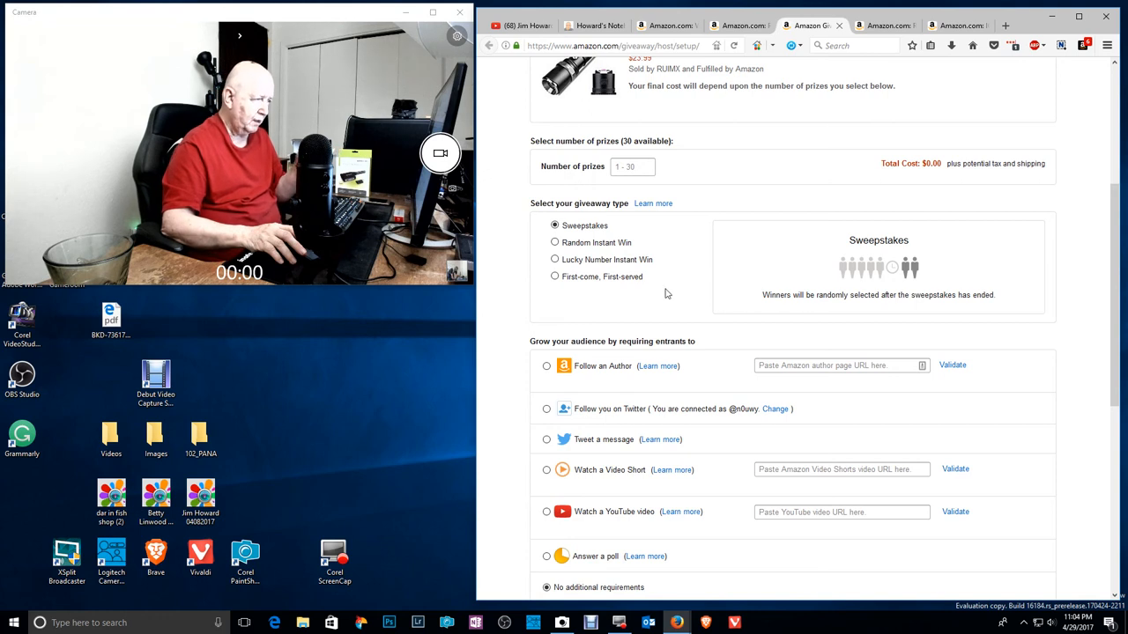
pyautogui.moveTo(779, 310)
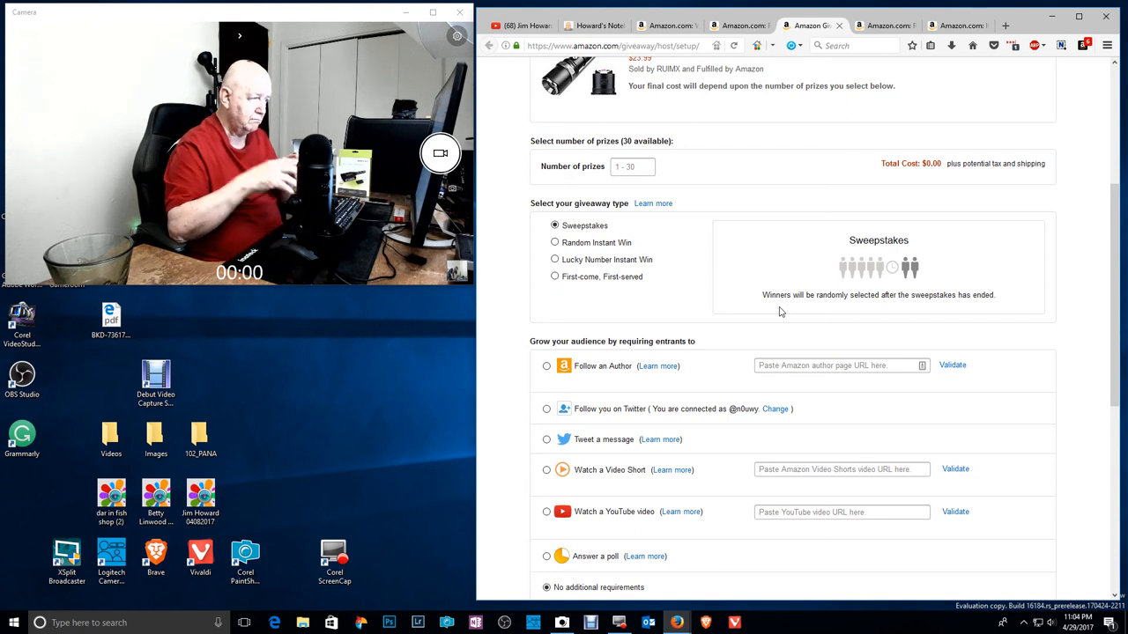
pyautogui.scroll(-3)
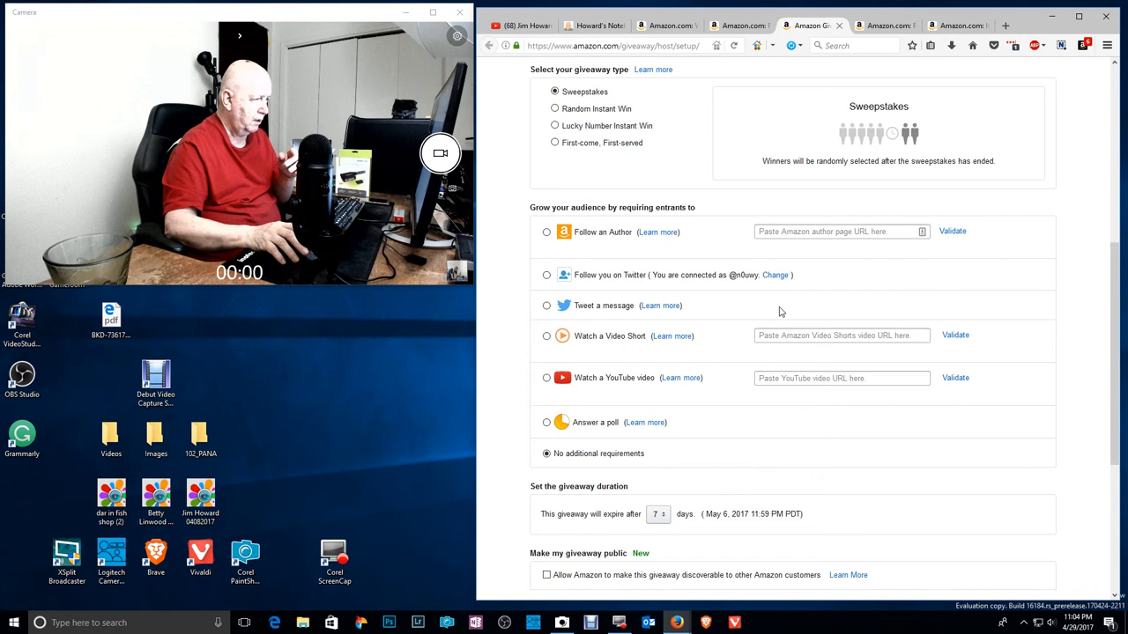
pyautogui.moveTo(749, 303)
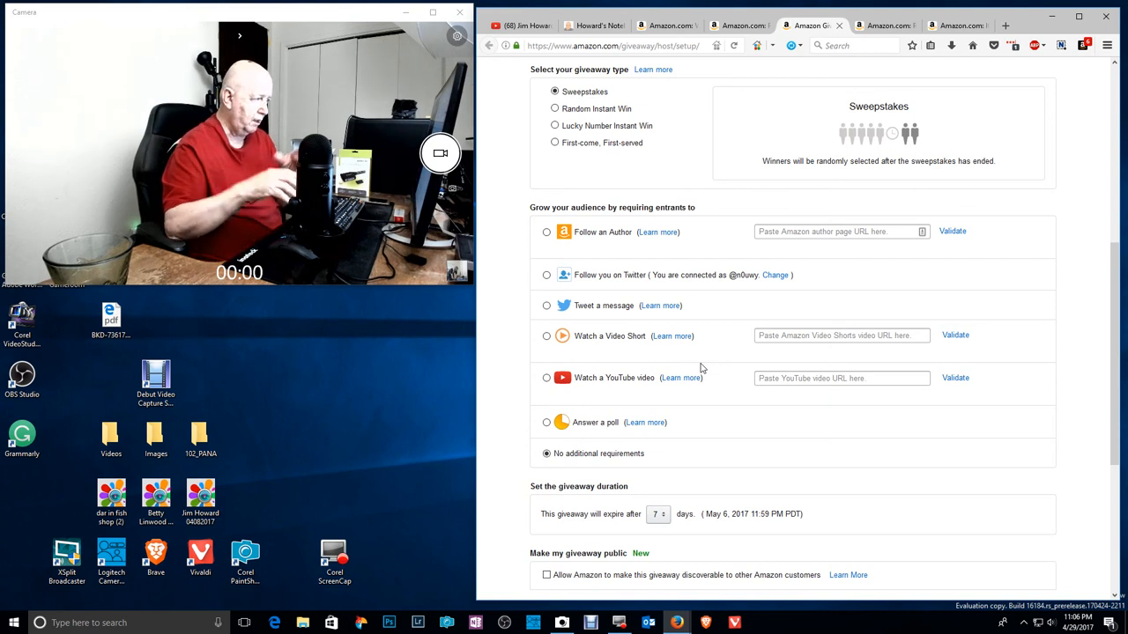
pyautogui.moveTo(727, 405)
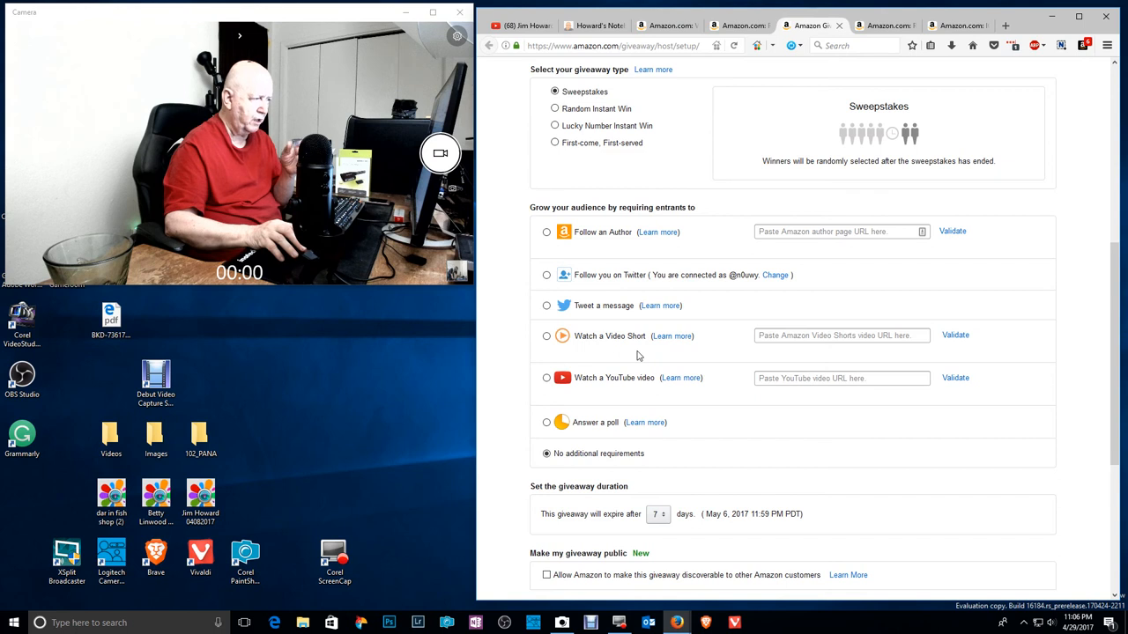
pyautogui.moveTo(603, 390)
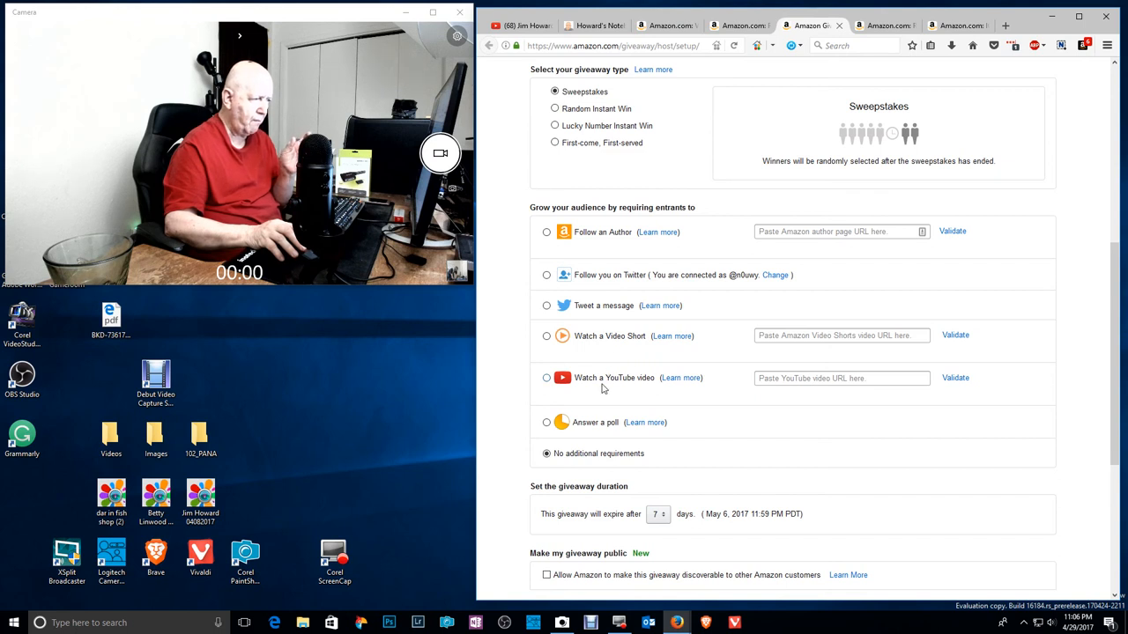
pyautogui.moveTo(617, 405)
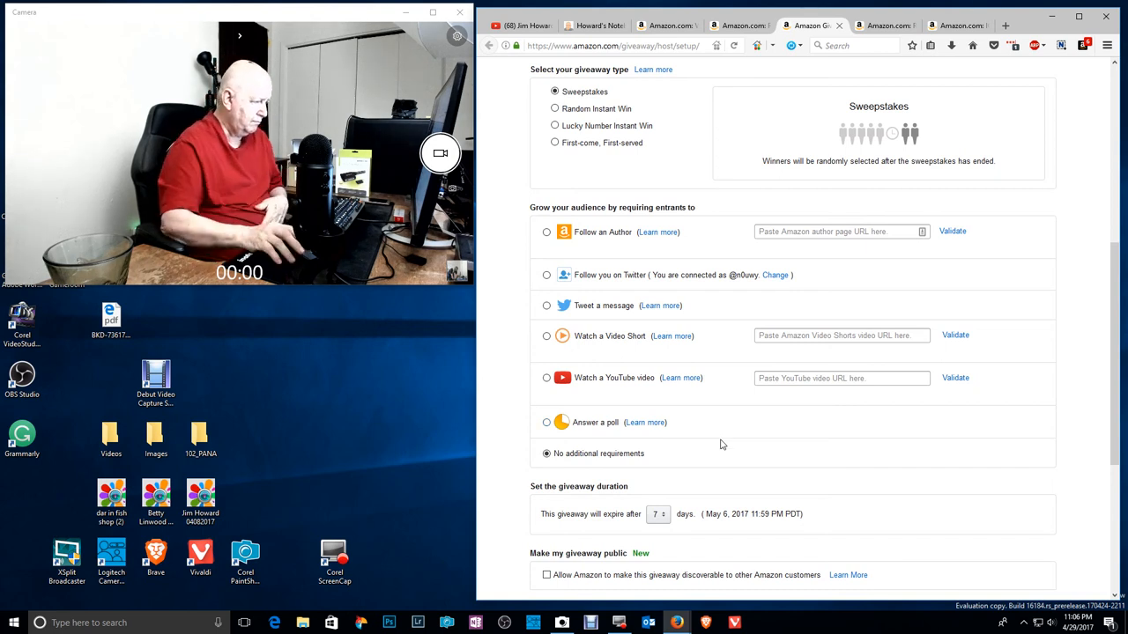
pyautogui.scroll(-3)
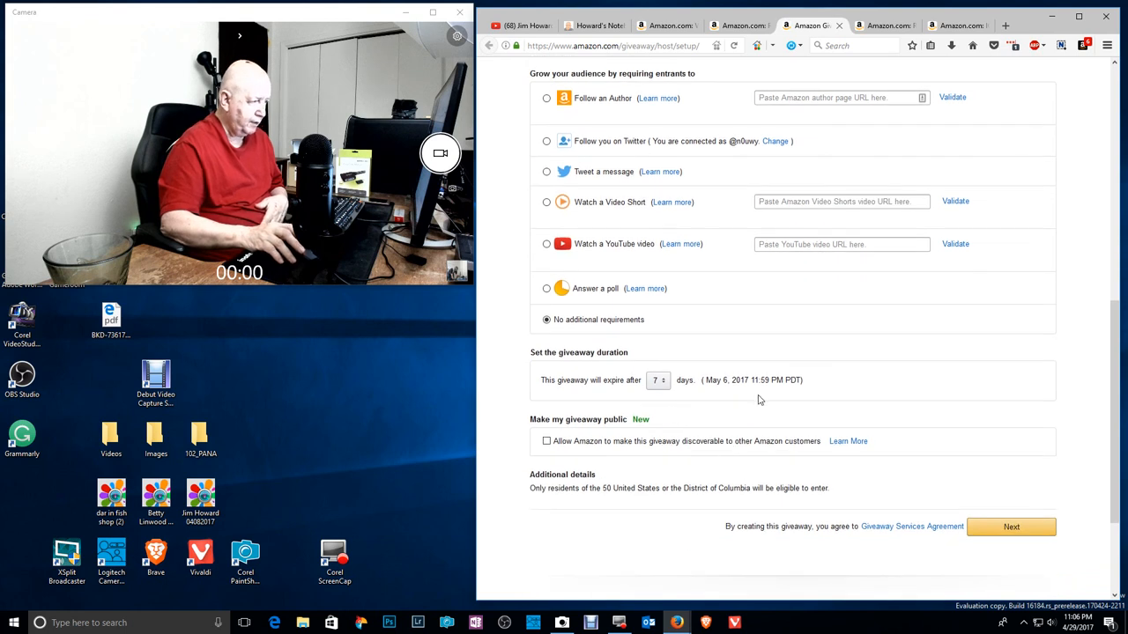
pyautogui.click(659, 380)
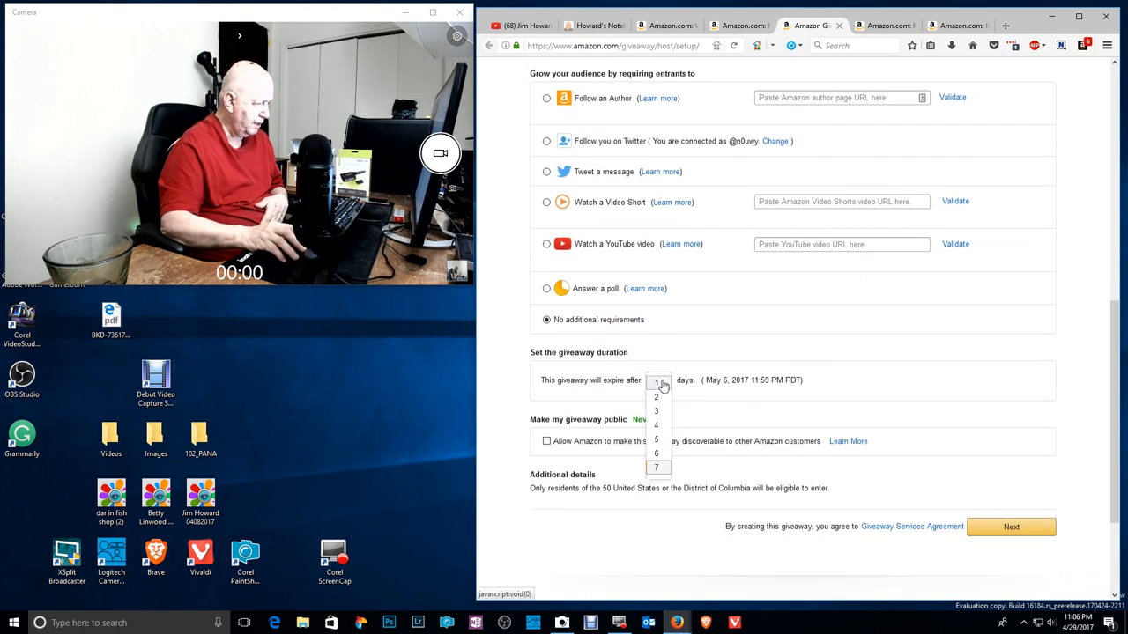
pyautogui.moveTo(657, 479)
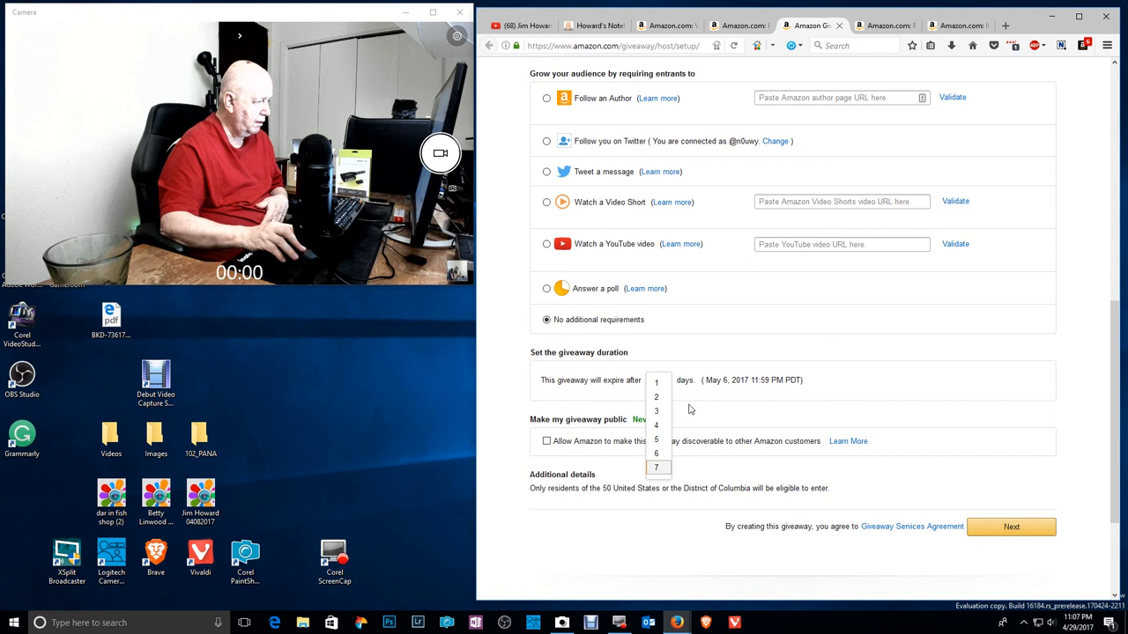
pyautogui.moveTo(703, 404)
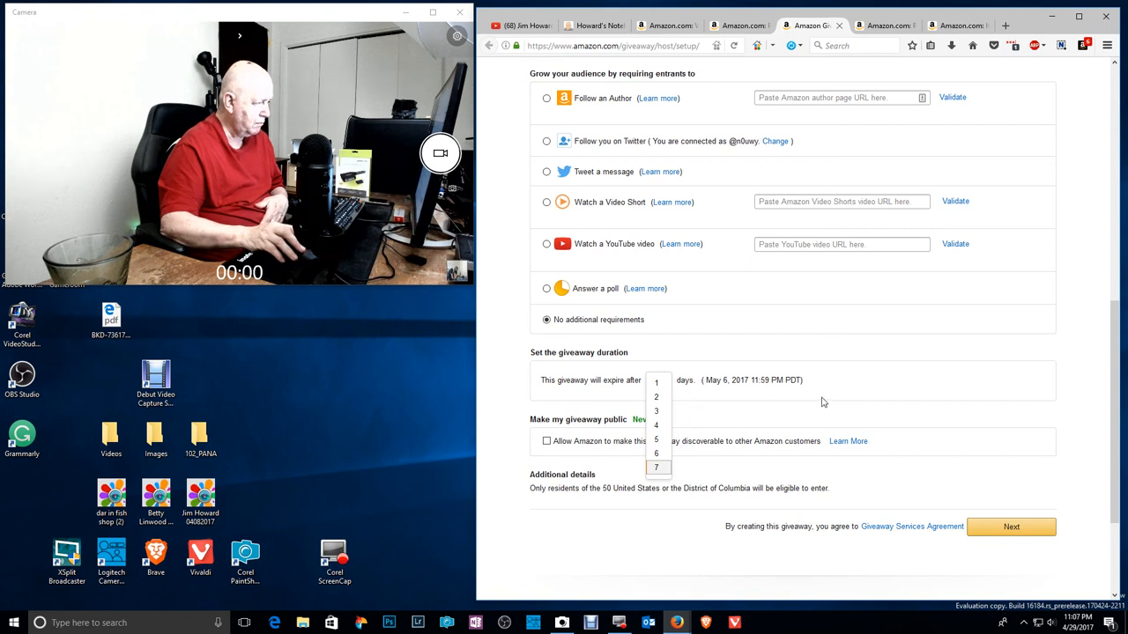
pyautogui.click(655, 467)
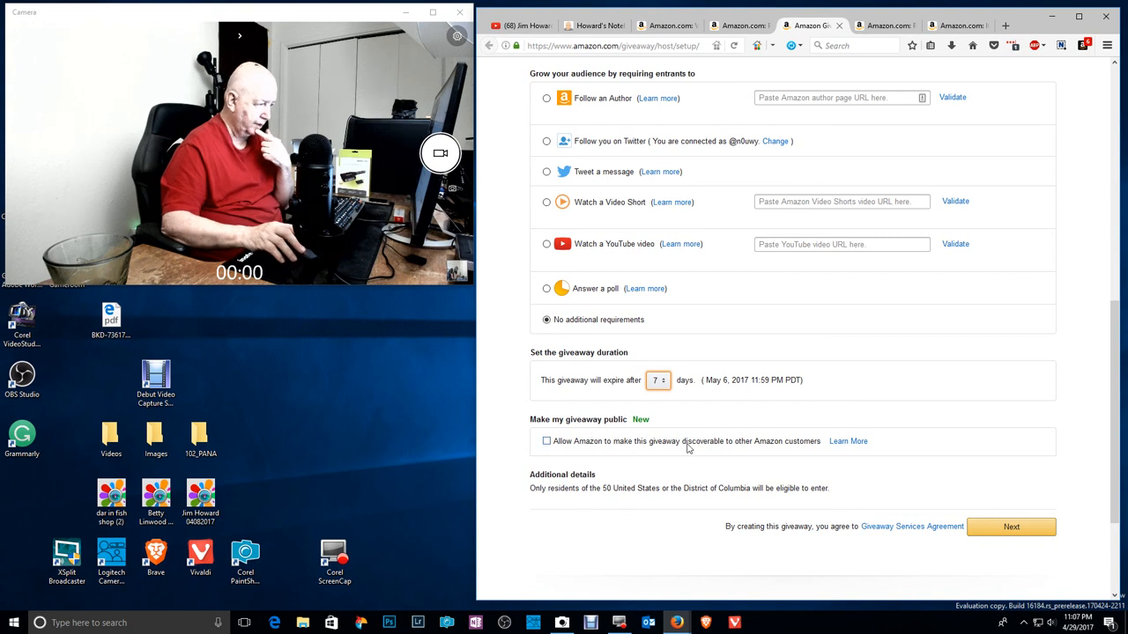
# Set 'Follow you on Twitter' as the giveaway's entry requirement, keeping the 7-day duration
pyautogui.scroll(-3)
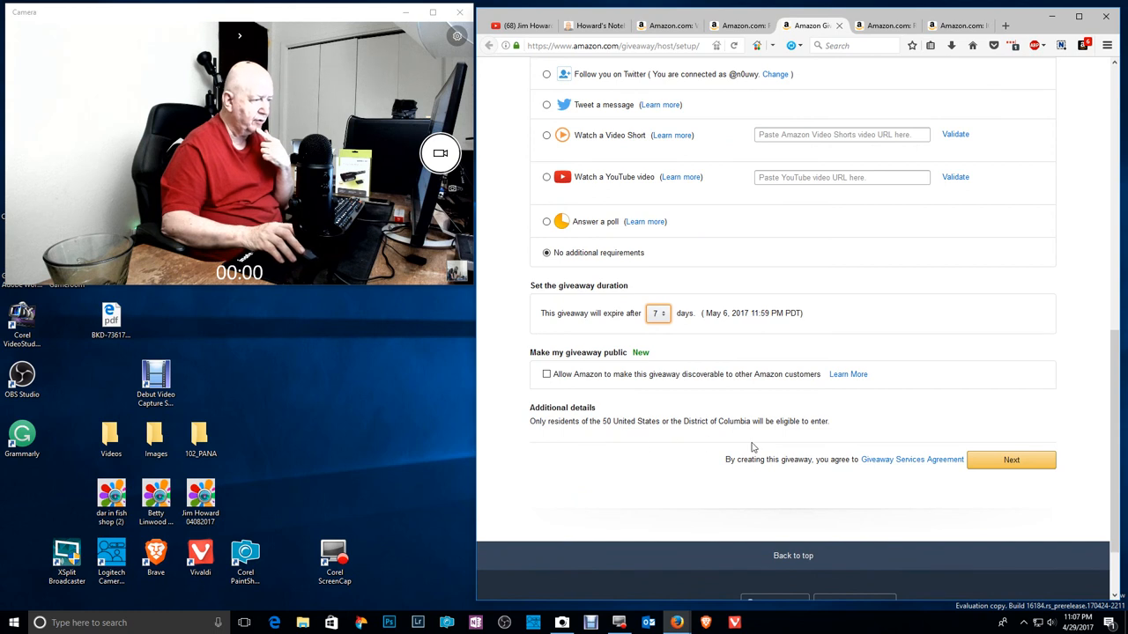
pyautogui.moveTo(960, 488)
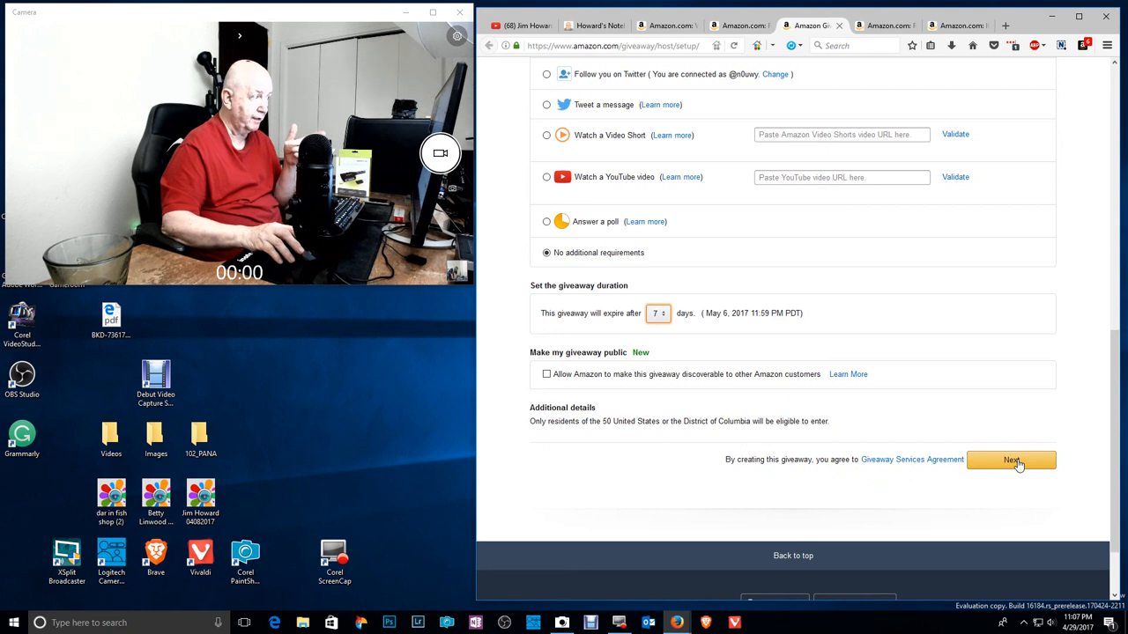
pyautogui.scroll(-3)
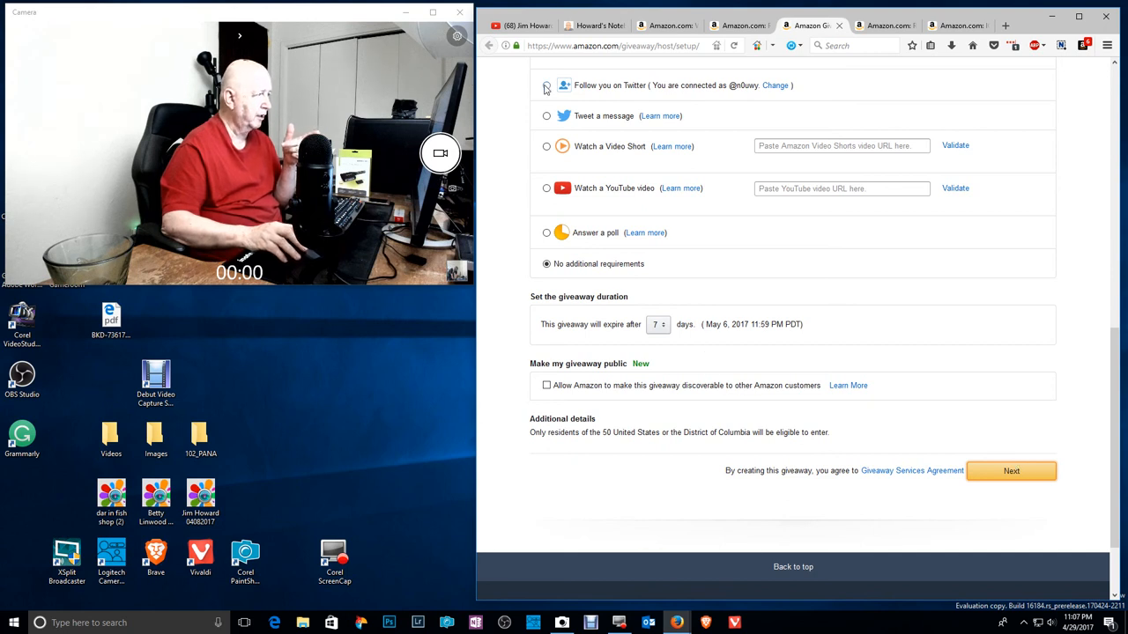
pyautogui.click(546, 85)
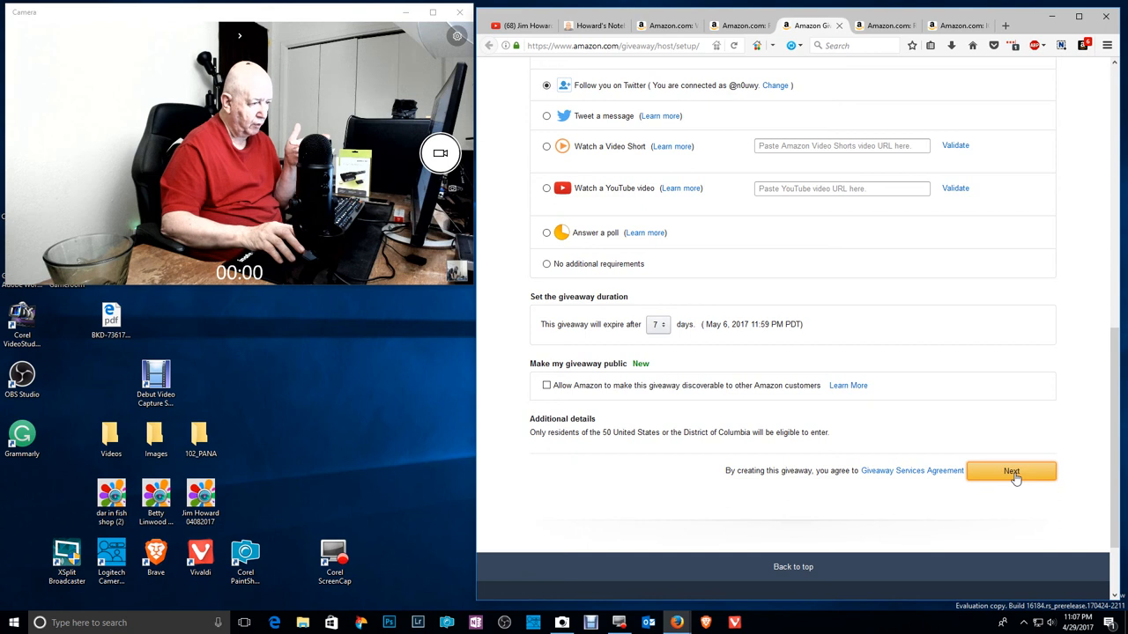
pyautogui.moveTo(978, 476)
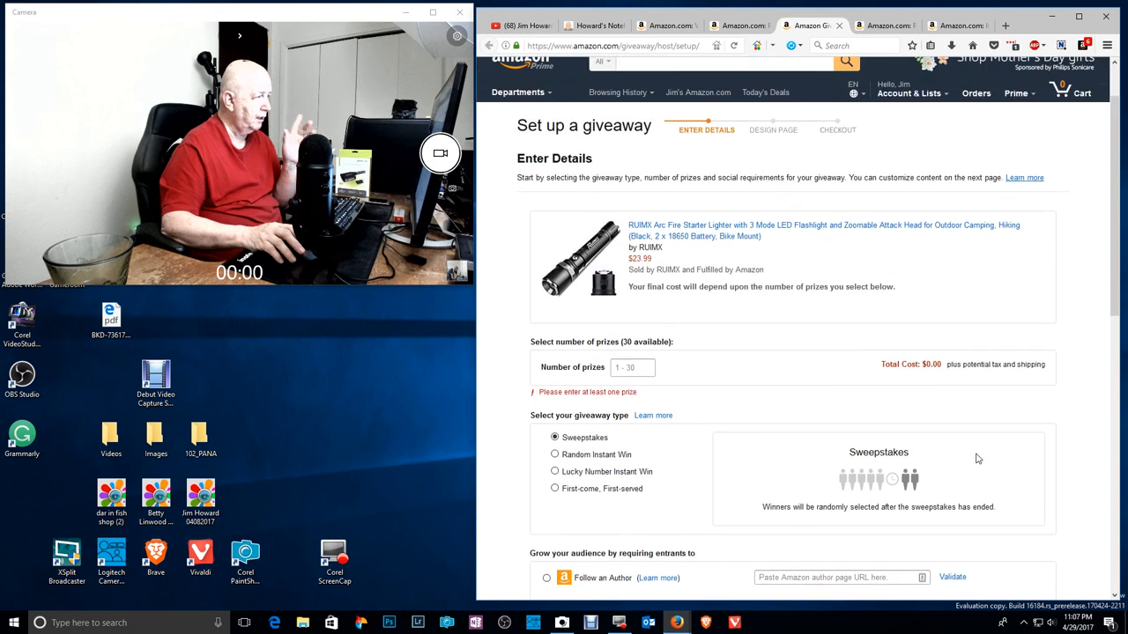
pyautogui.moveTo(766, 247)
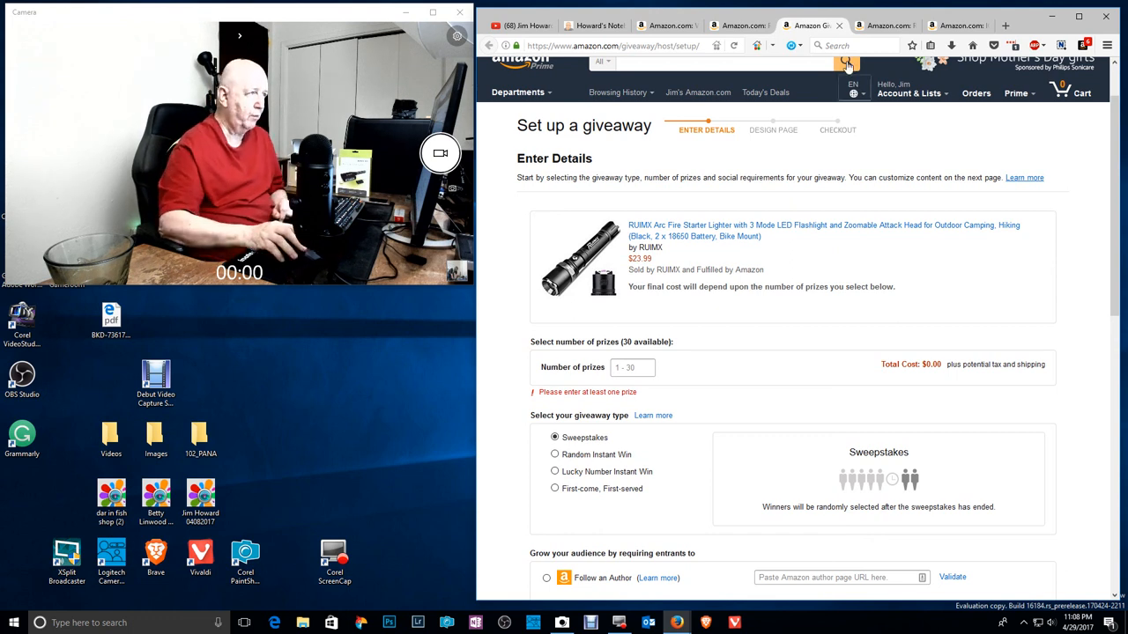
pyautogui.moveTo(749, 231)
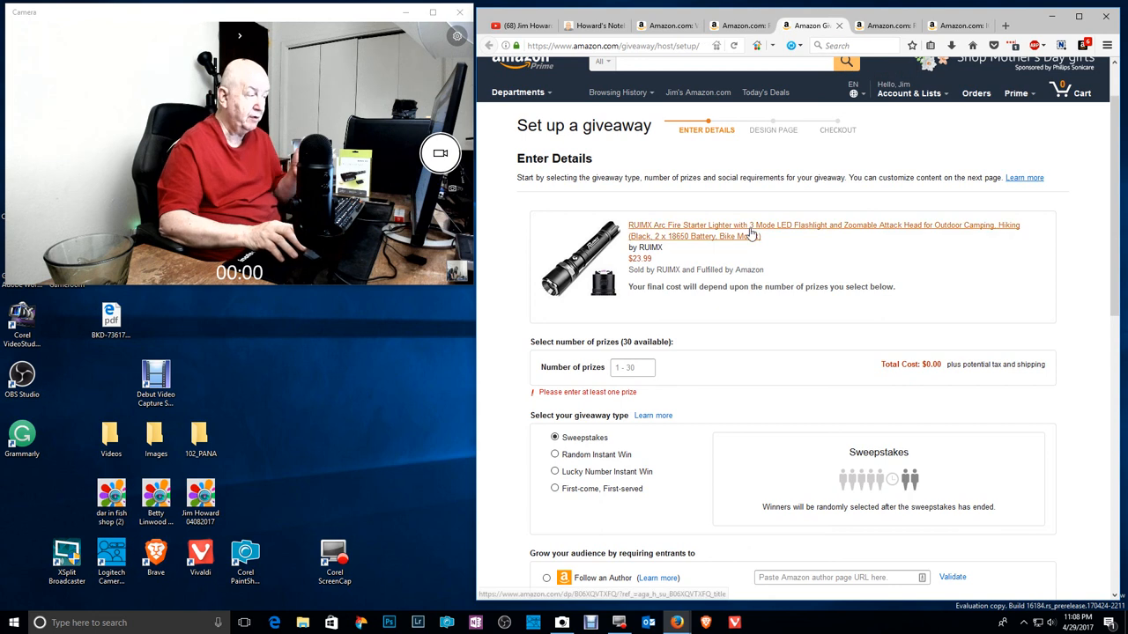
pyautogui.moveTo(925, 344)
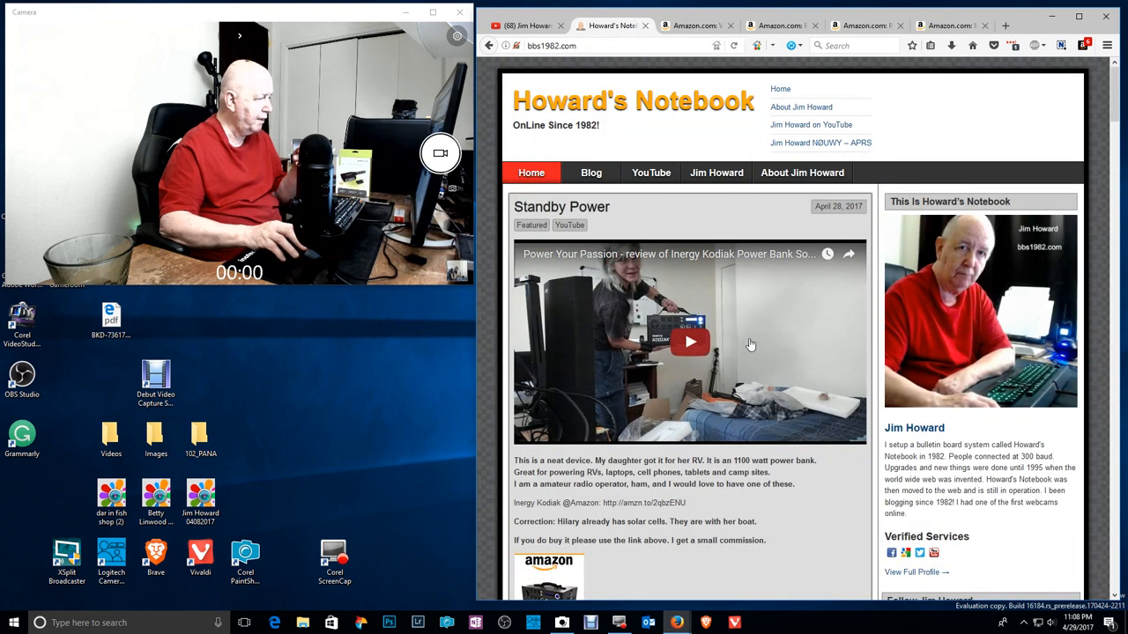
pyautogui.moveTo(756, 356)
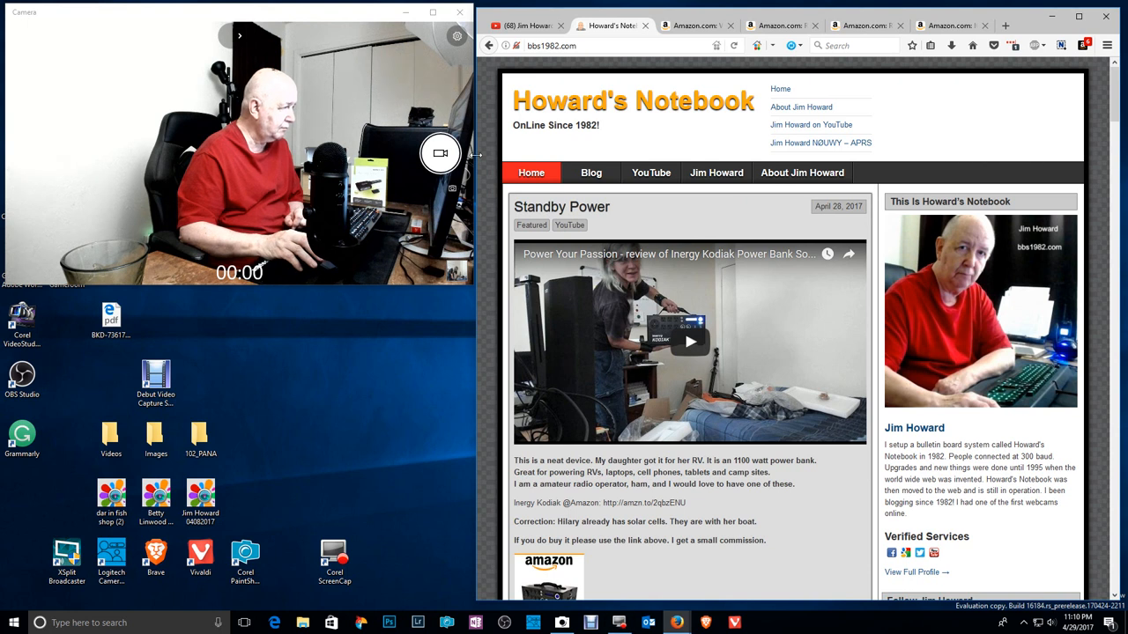
pyautogui.moveTo(456, 35)
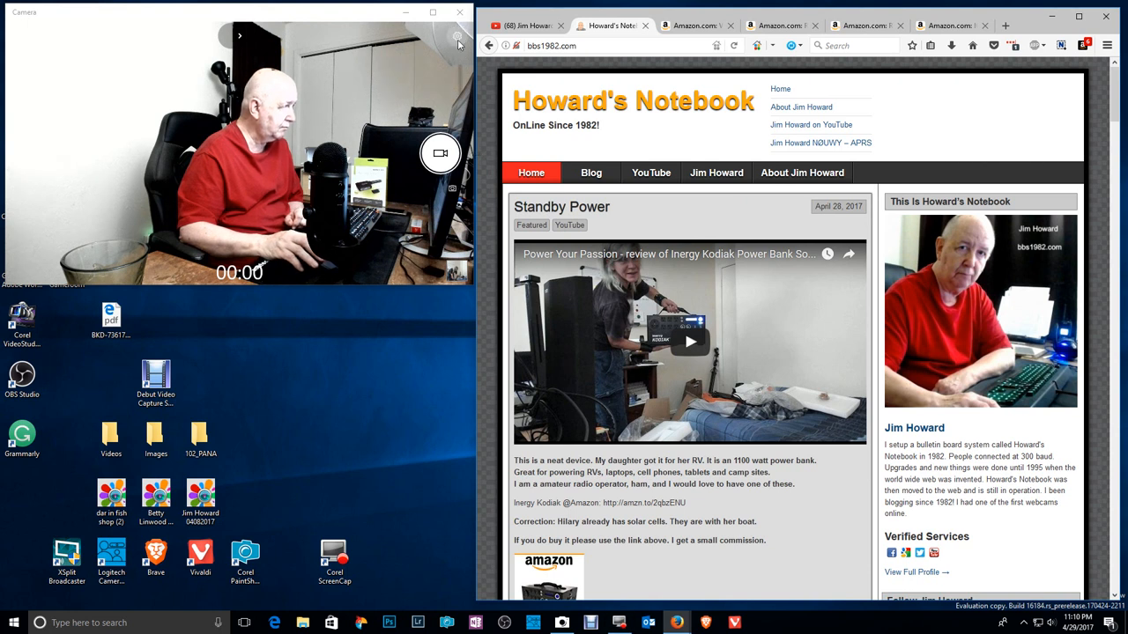